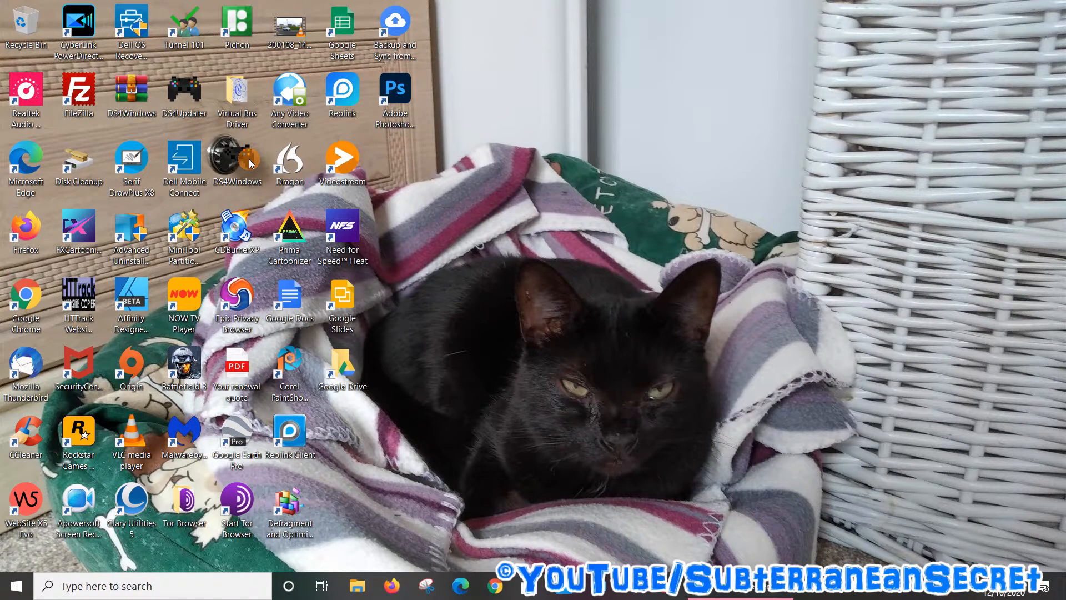
mouse_move(489, 539)
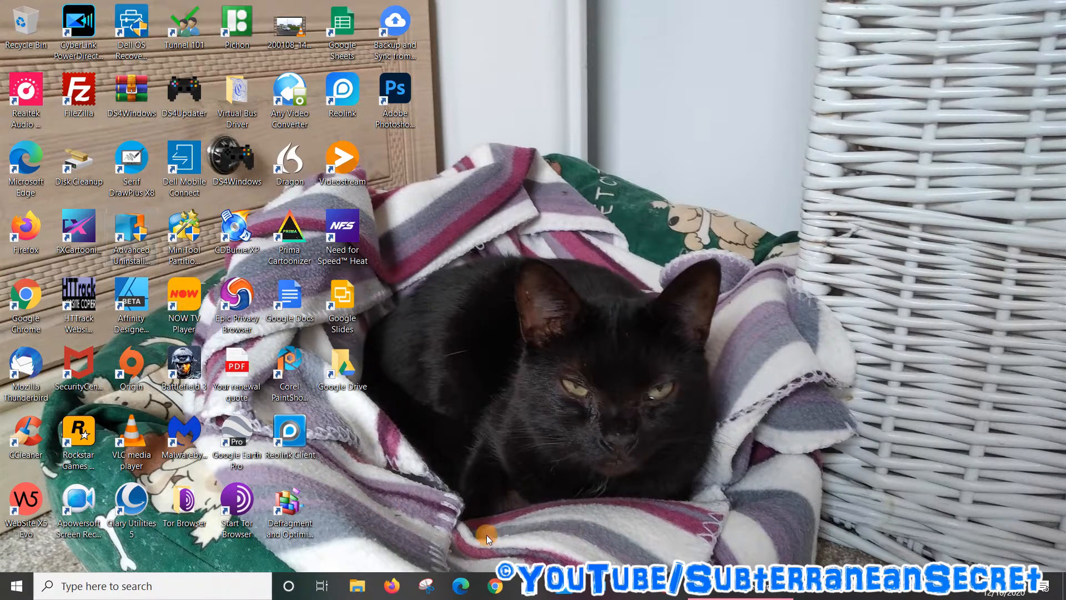
mouse_move(467, 585)
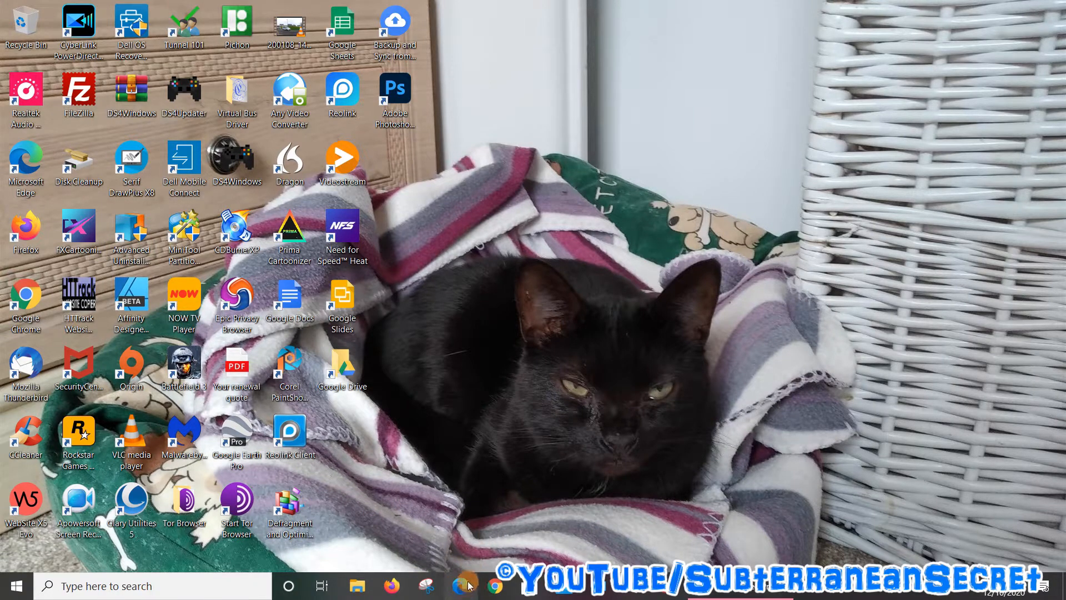
mouse_move(109, 147)
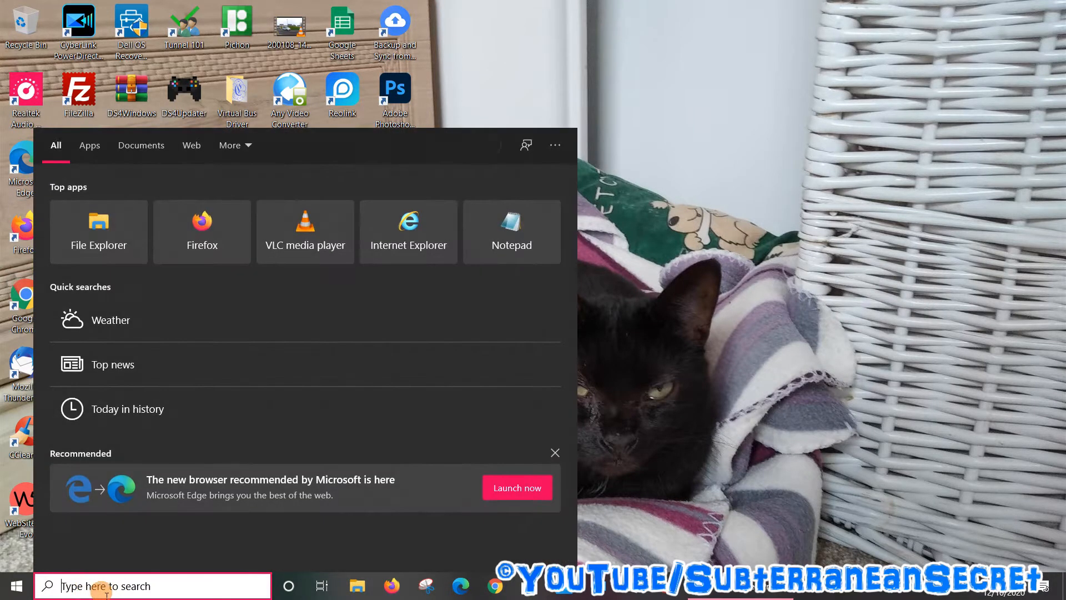
Dismiss the search panel and scroll the Start menu app list down toward Microsoft Edge
click(13, 585)
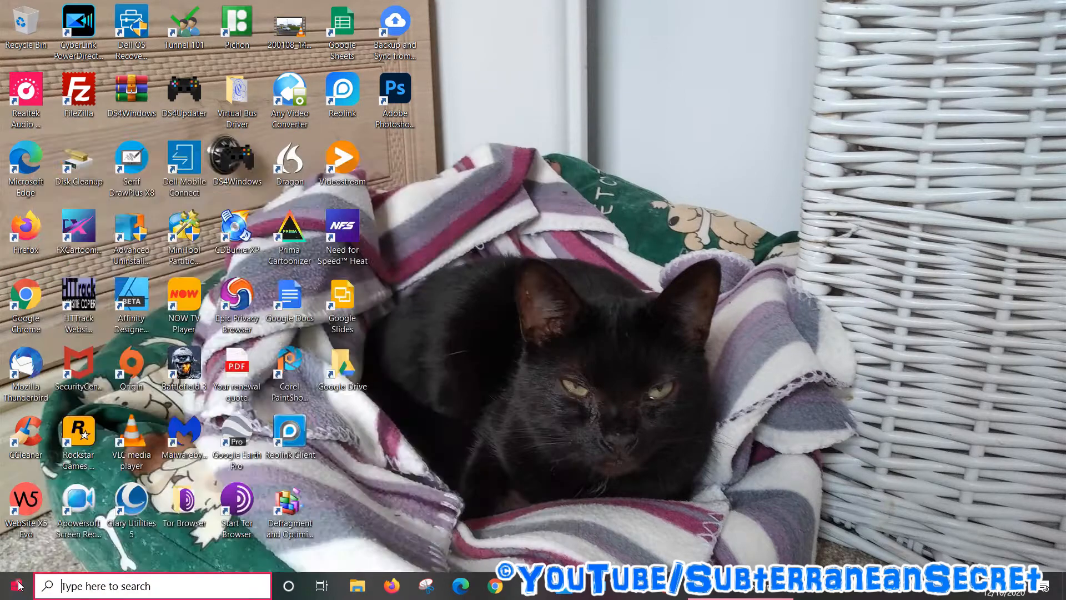
click(10, 585)
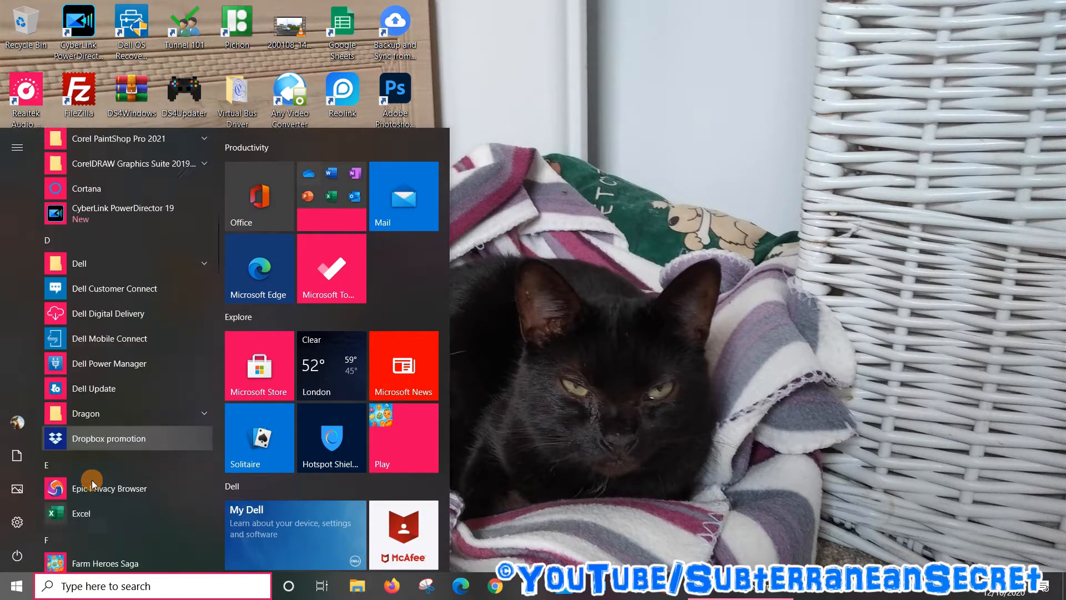
scroll(down, 3)
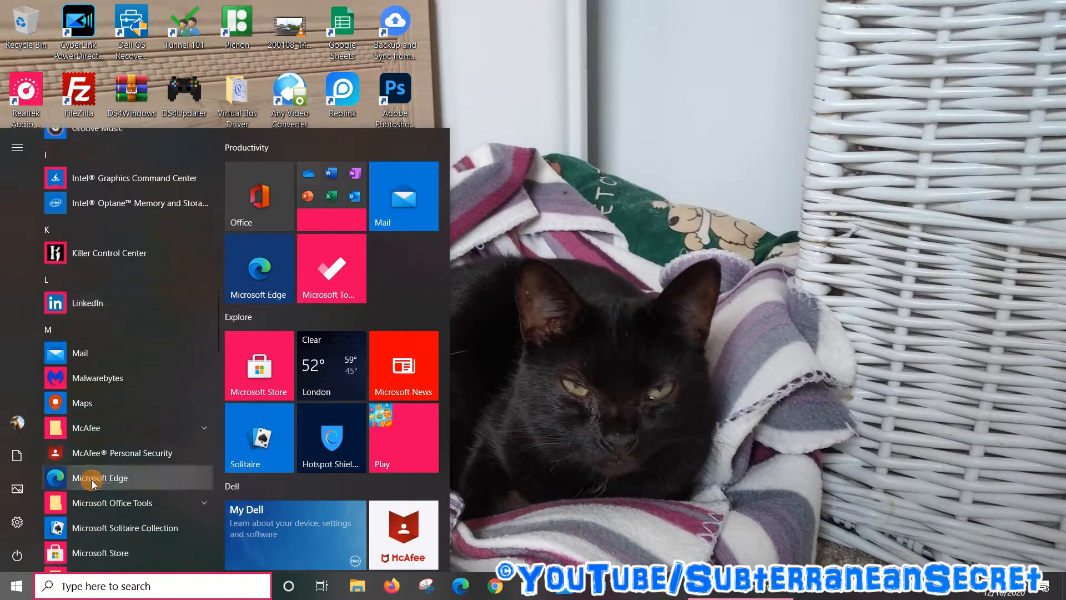
scroll(down, 3)
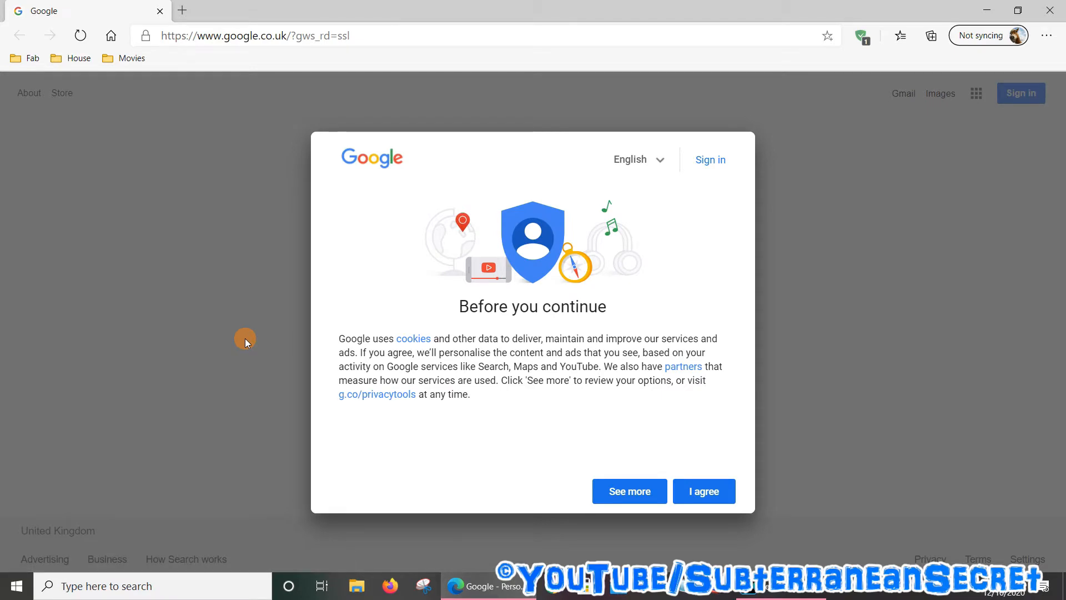
mouse_move(704, 491)
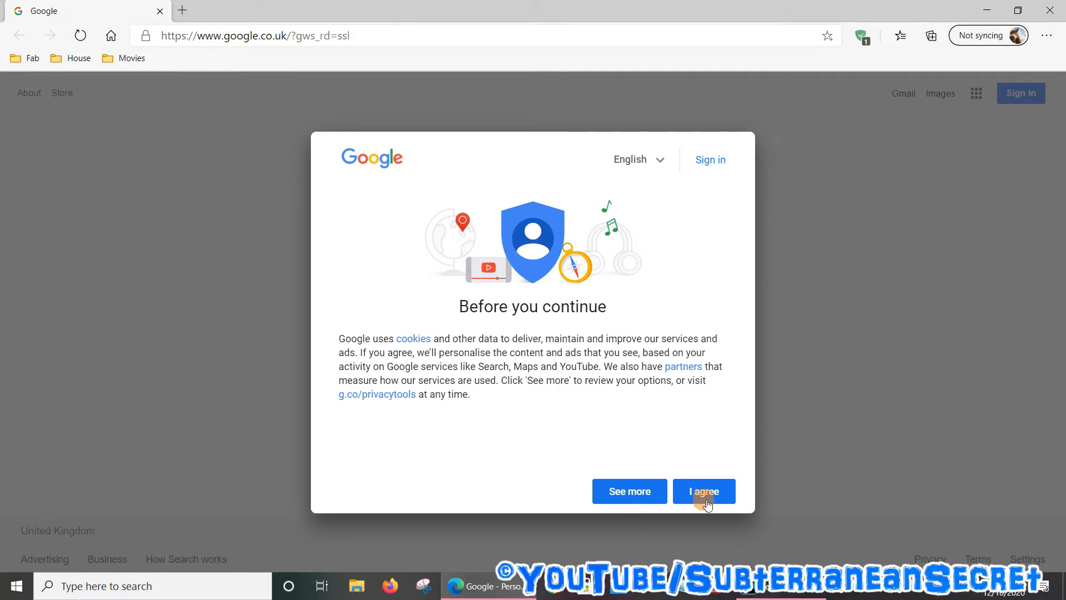
Agree to Google's 'Before you continue' cookie consent to reach the plain search page
click(703, 491)
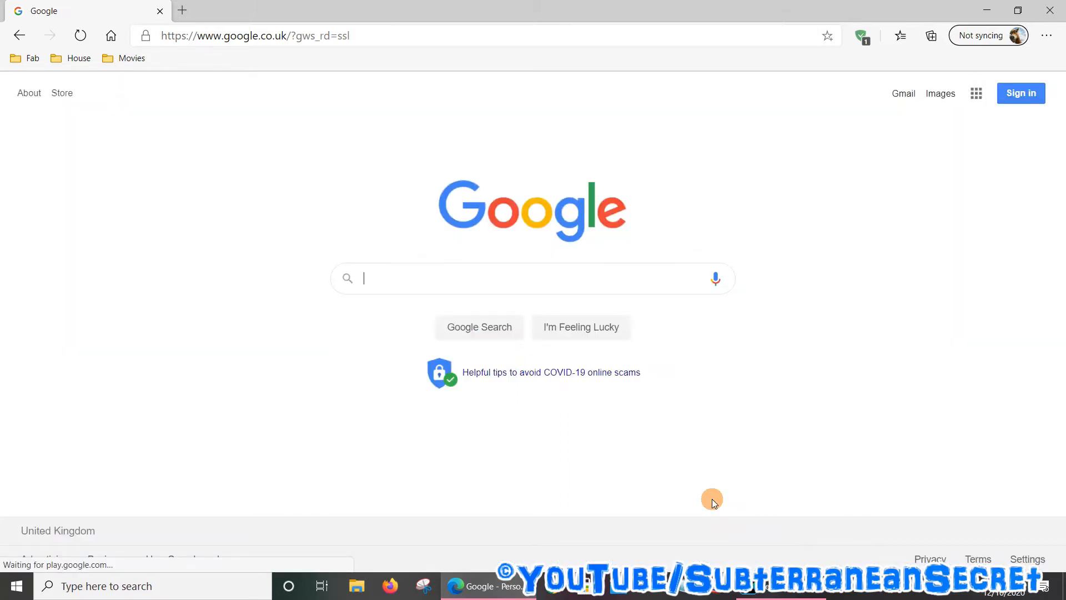
mouse_move(868, 455)
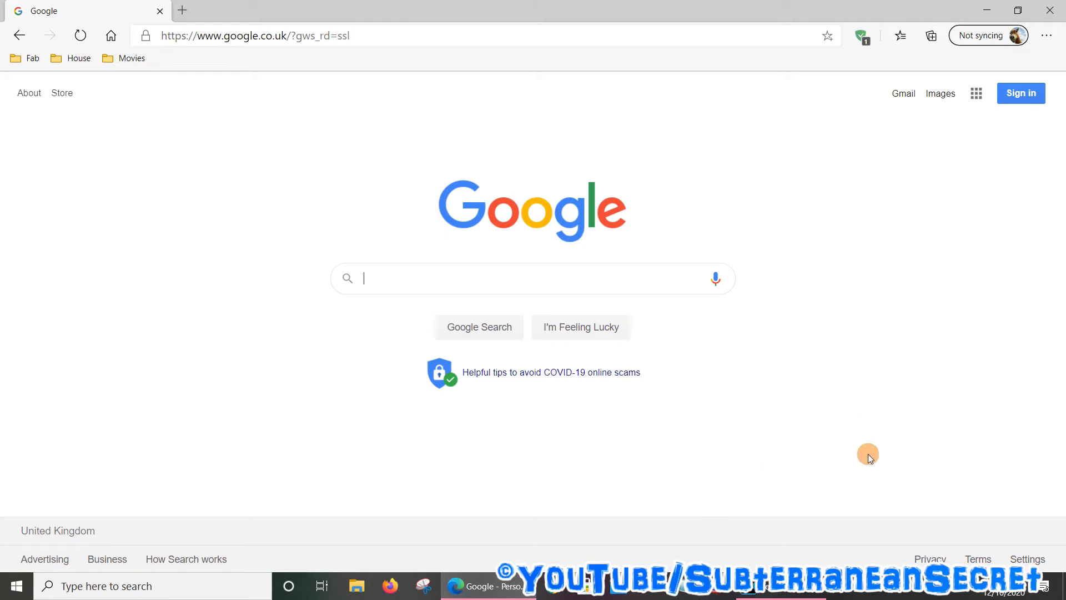
mouse_move(880, 389)
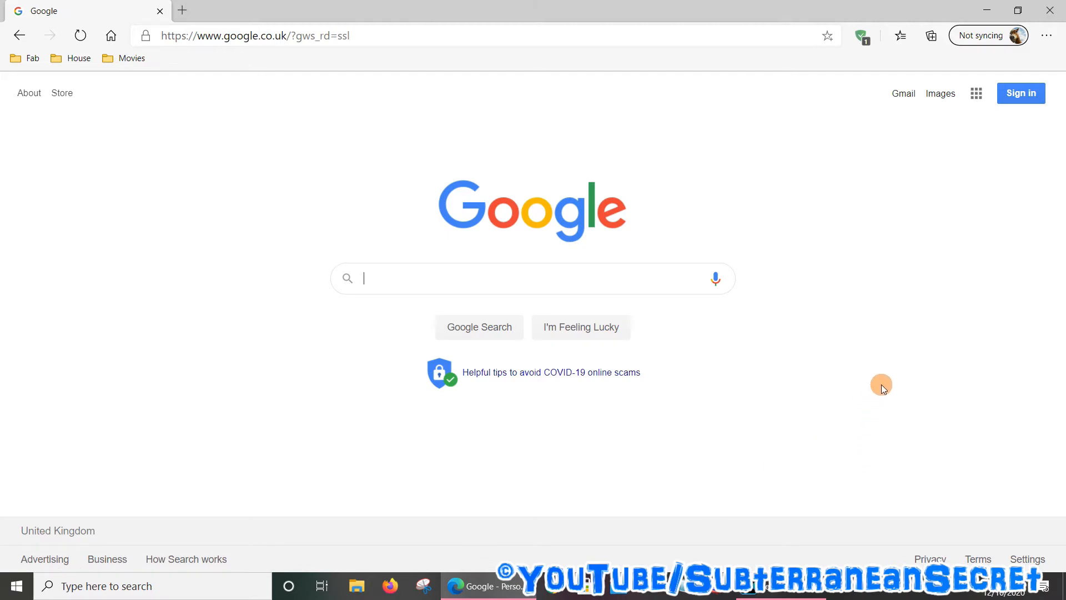
mouse_move(1046, 115)
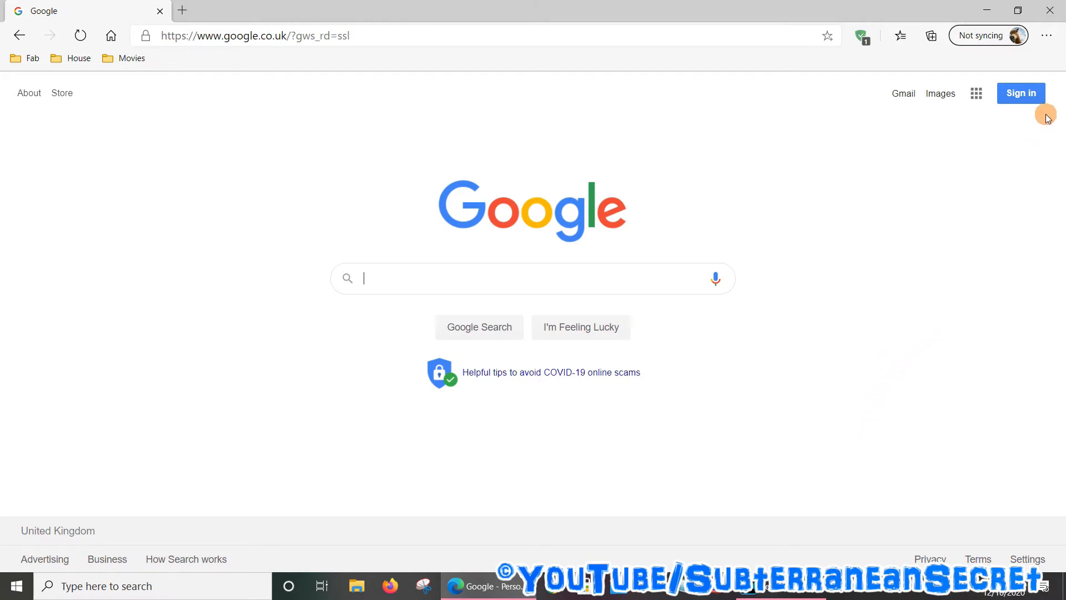
Choose Cast media to device from the More tools menu to list nearby cast devices
click(1046, 35)
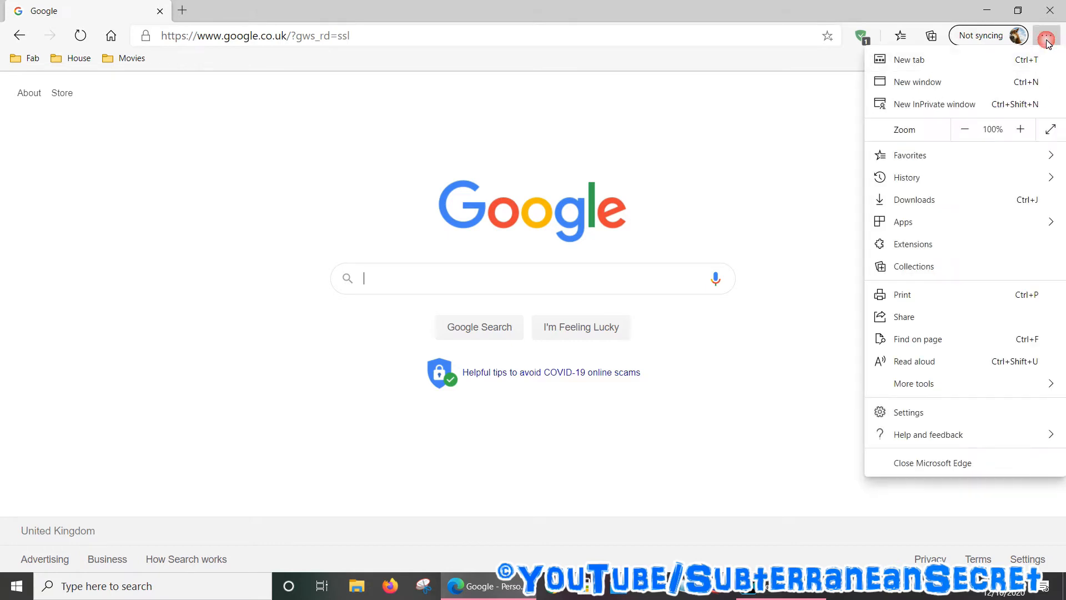
mouse_move(913, 383)
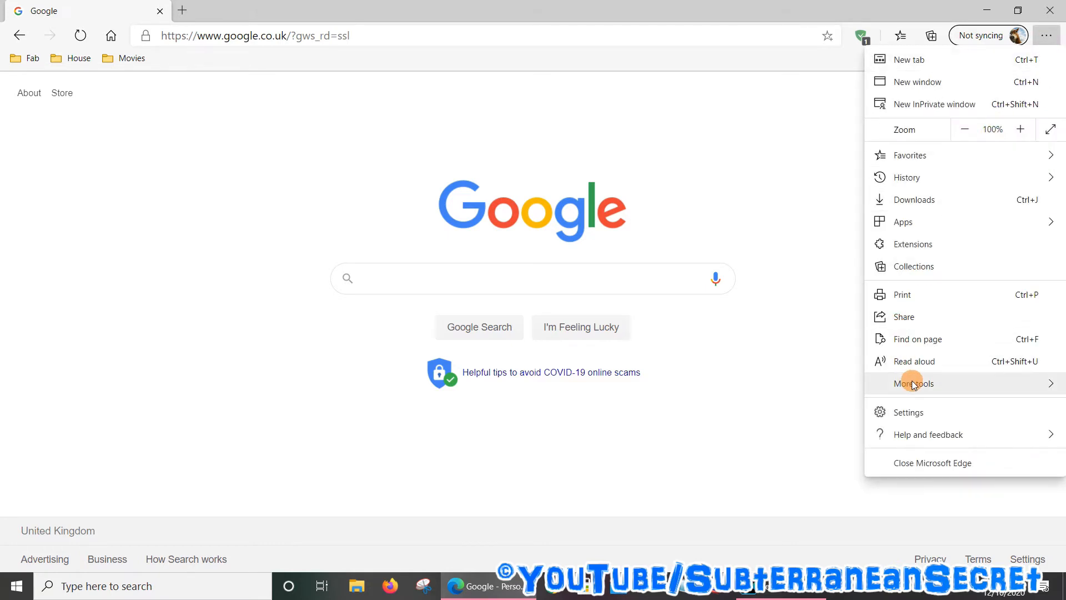
click(914, 383)
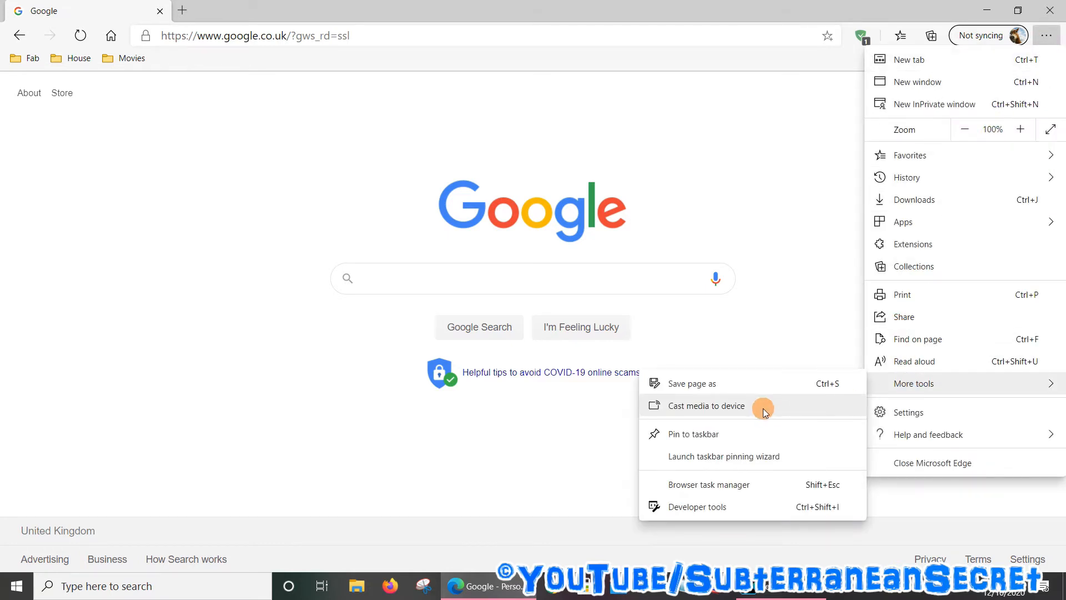
mouse_move(702, 413)
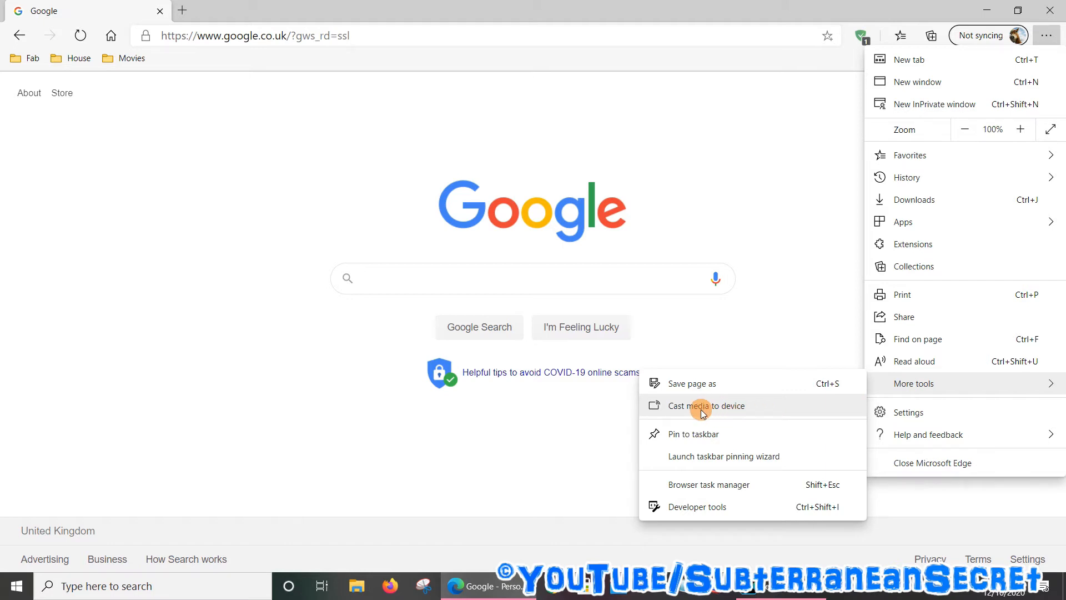
click(706, 405)
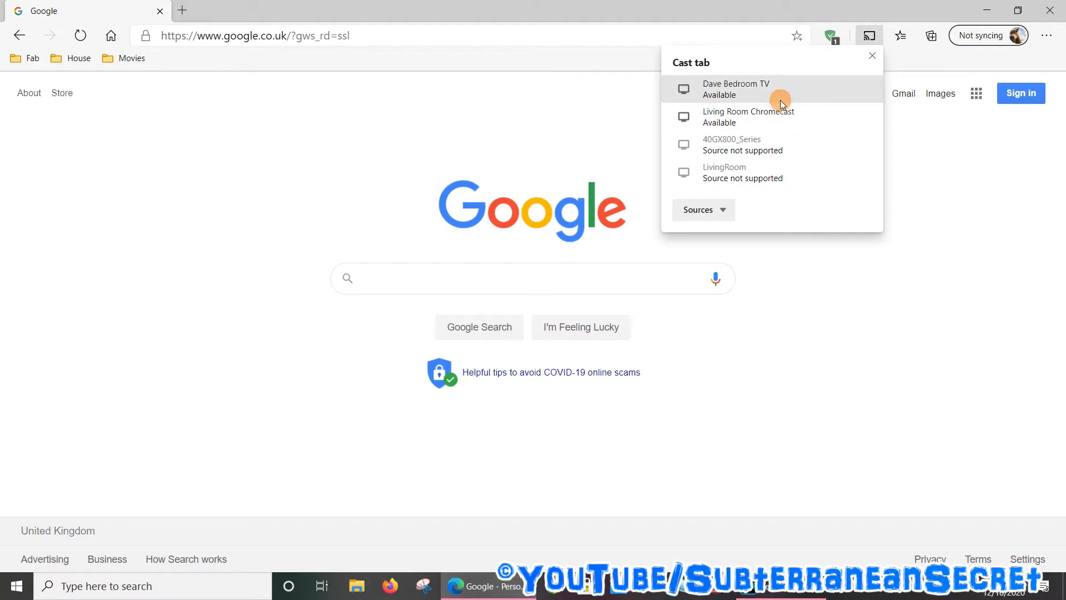
mouse_move(723, 117)
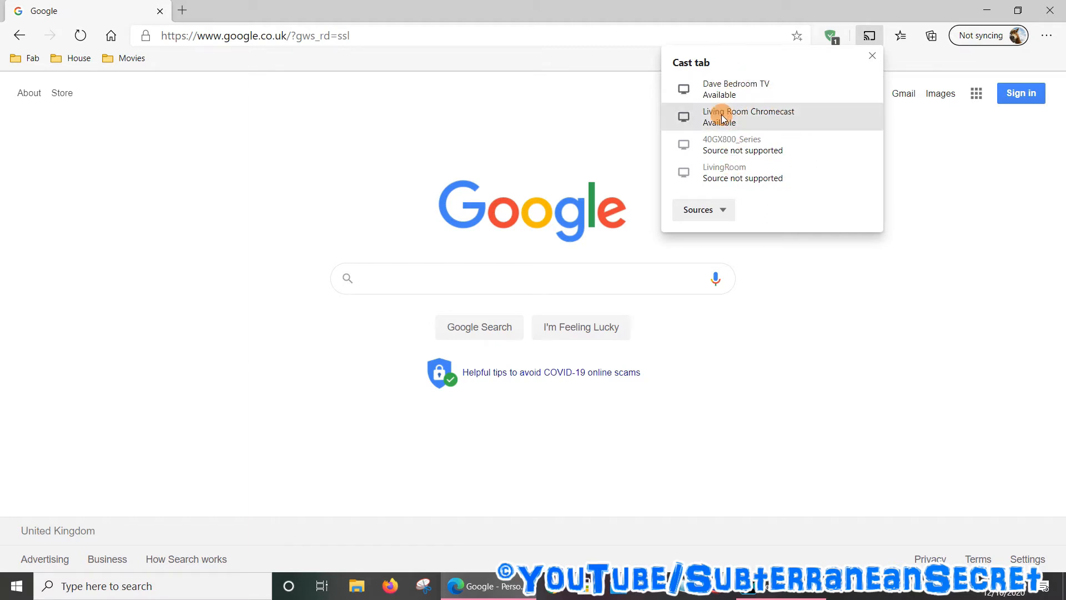
mouse_move(833, 144)
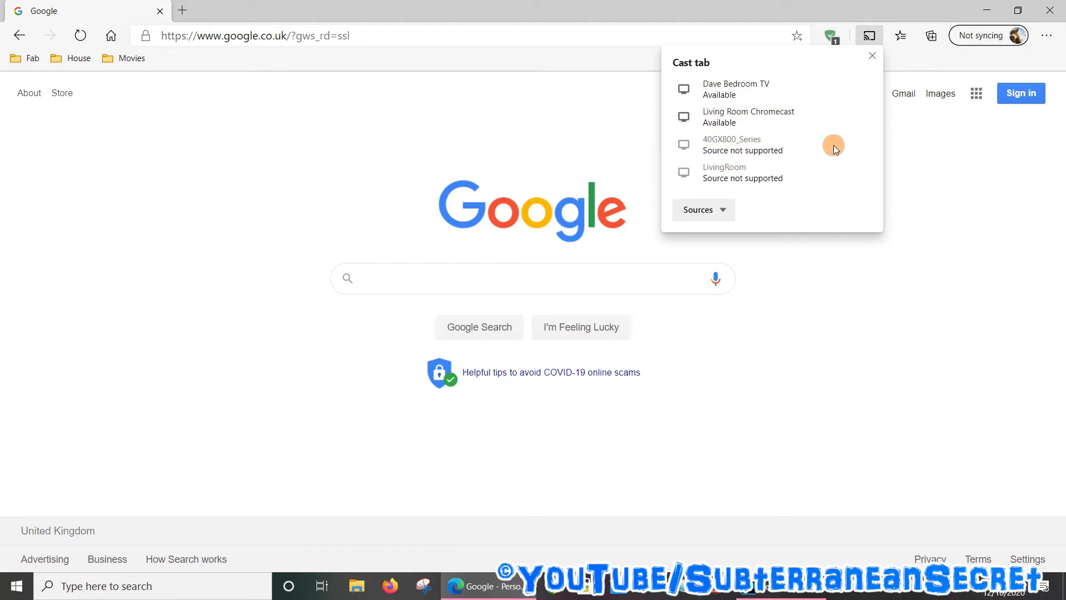
mouse_move(868, 35)
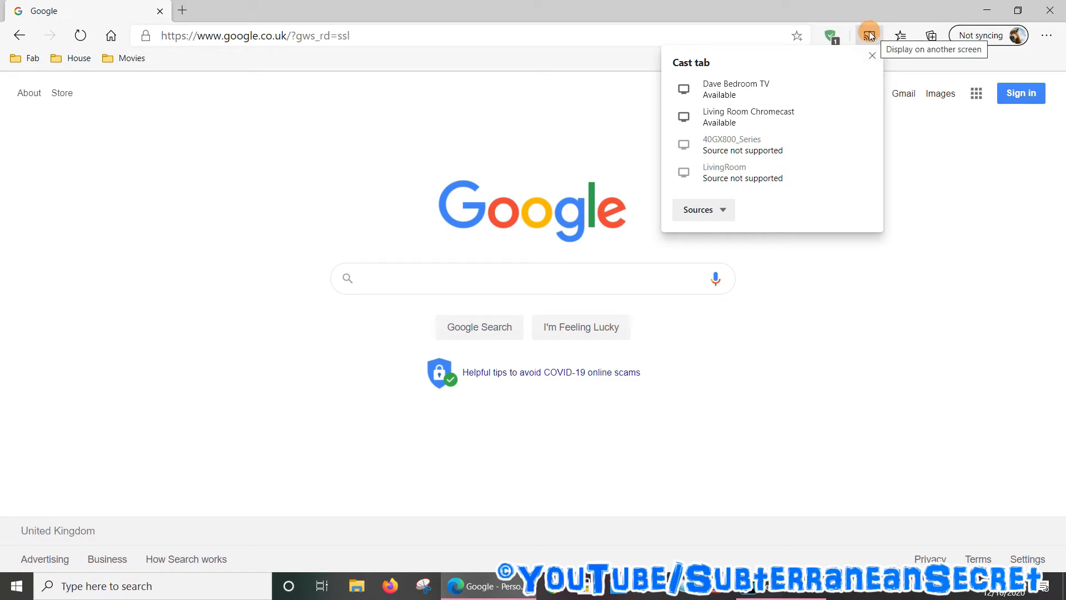
mouse_move(917, 62)
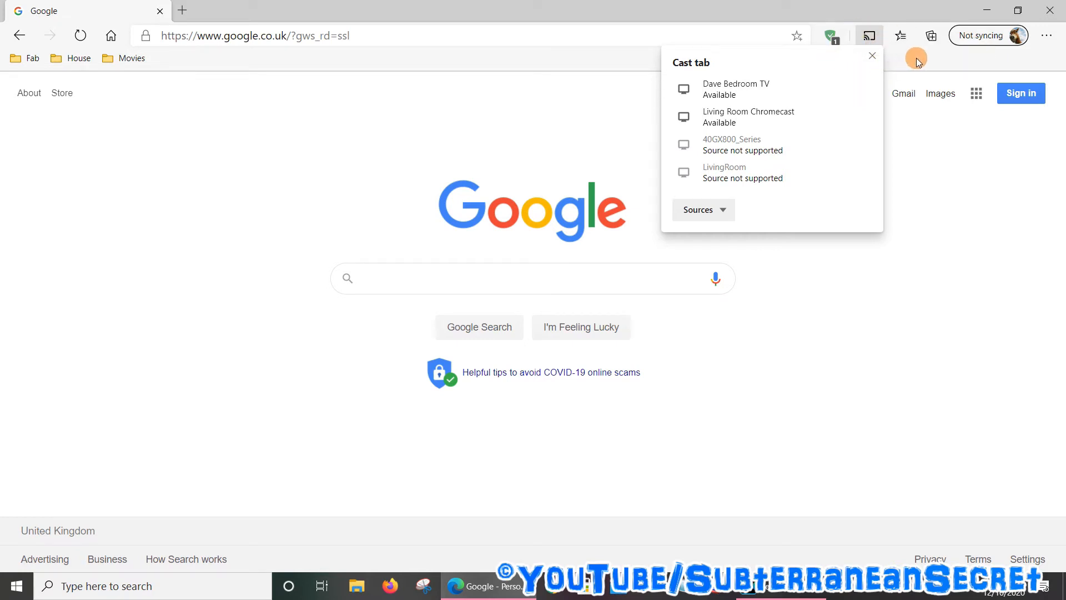
mouse_move(868, 35)
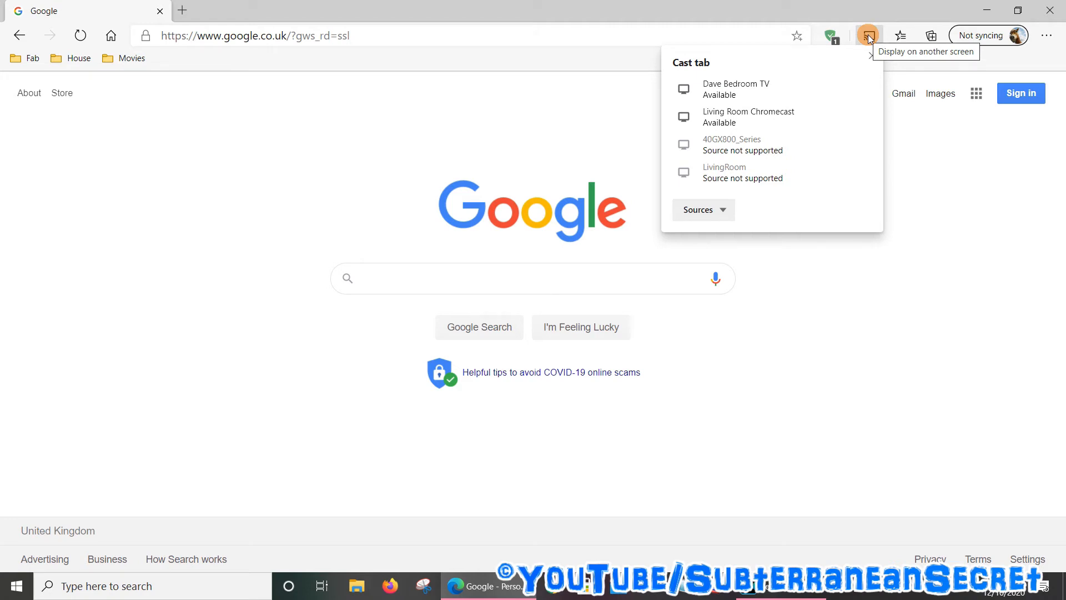
Set the cast toolbar icon to Always show, then reopen and close the device list to confirm
right_click(868, 35)
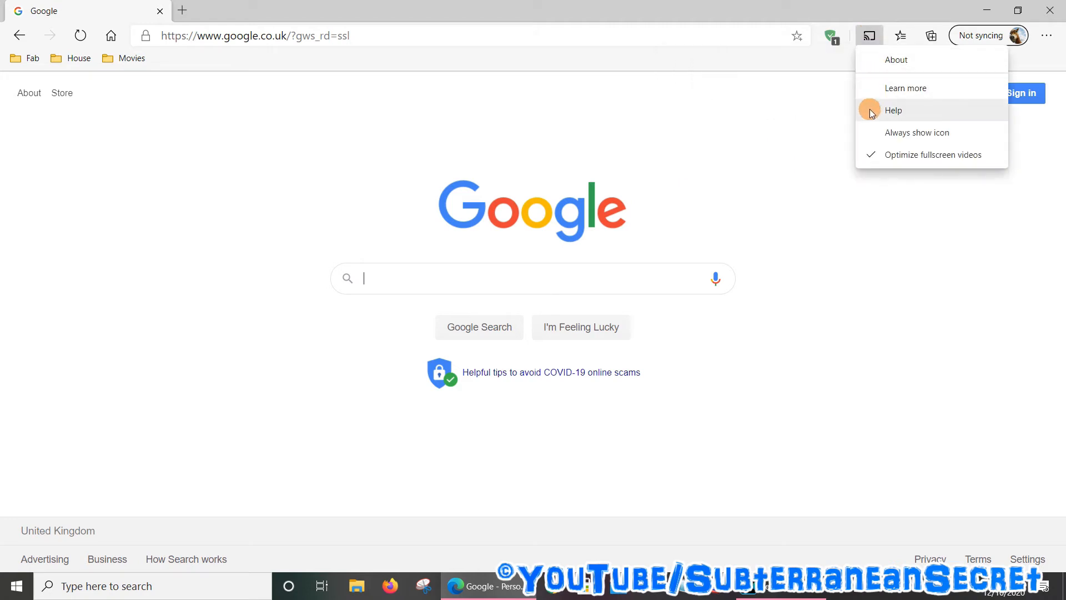
click(845, 189)
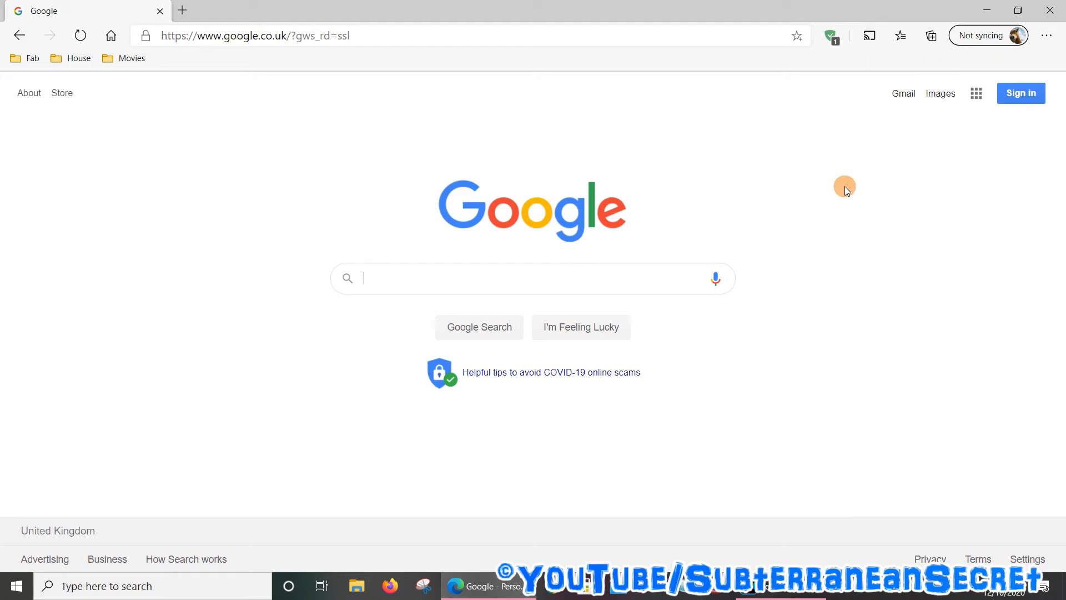
mouse_move(890, 65)
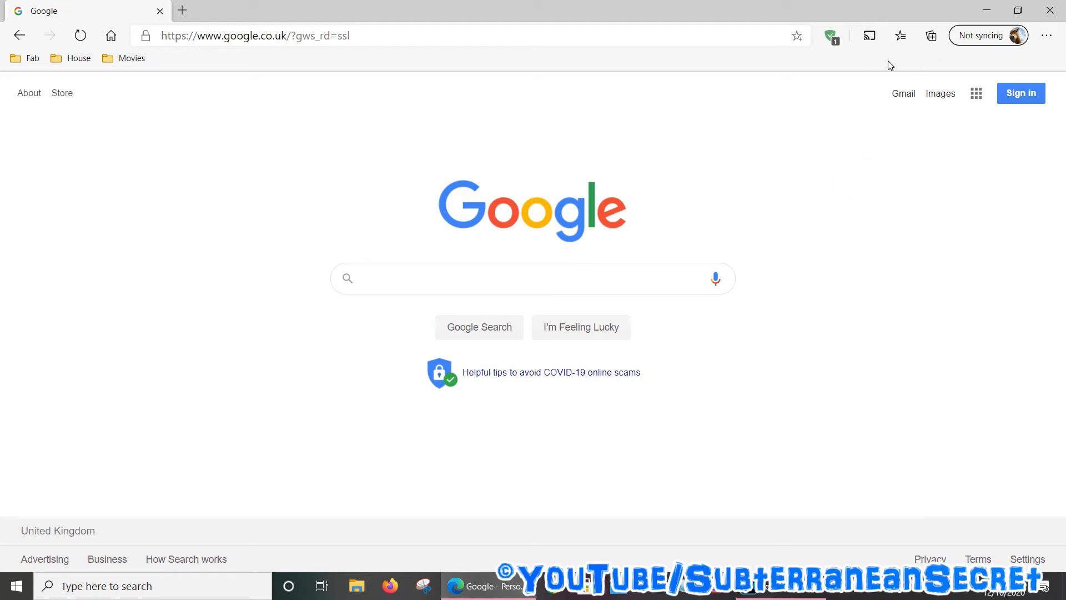
click(868, 35)
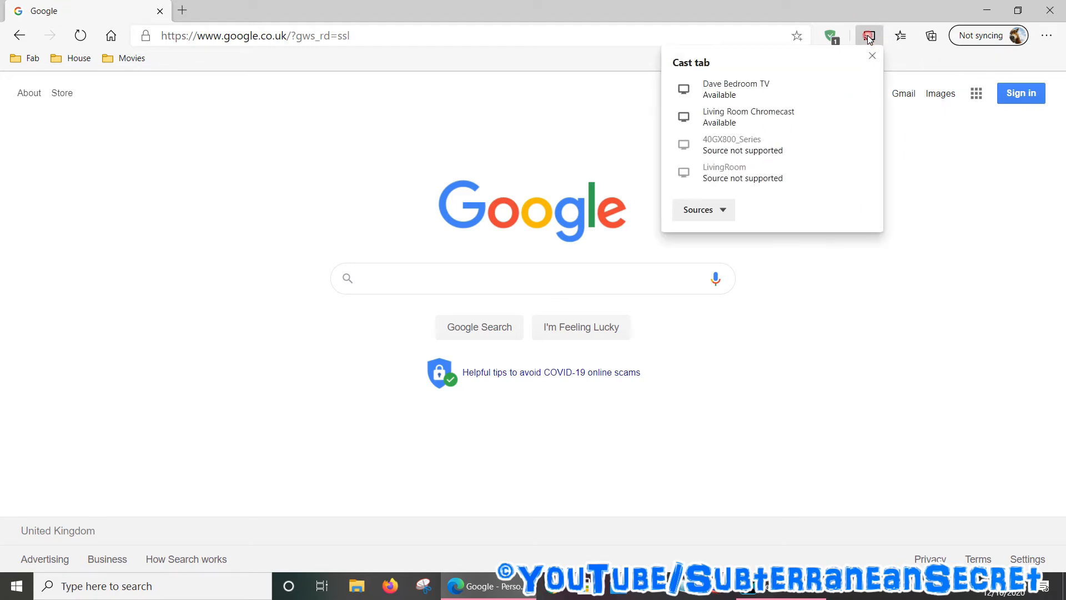
mouse_move(981, 174)
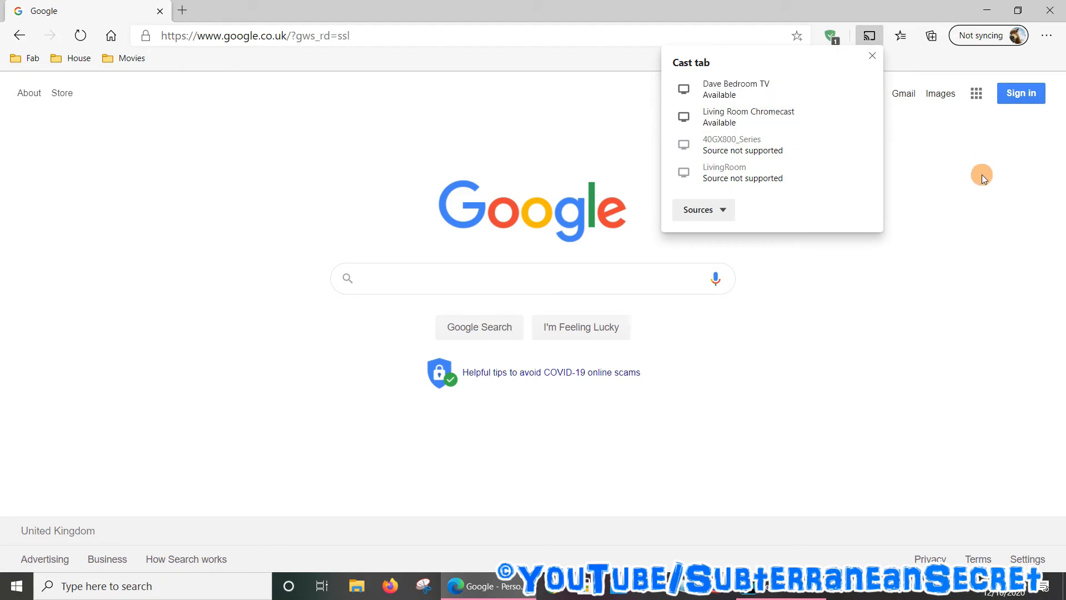
click(872, 55)
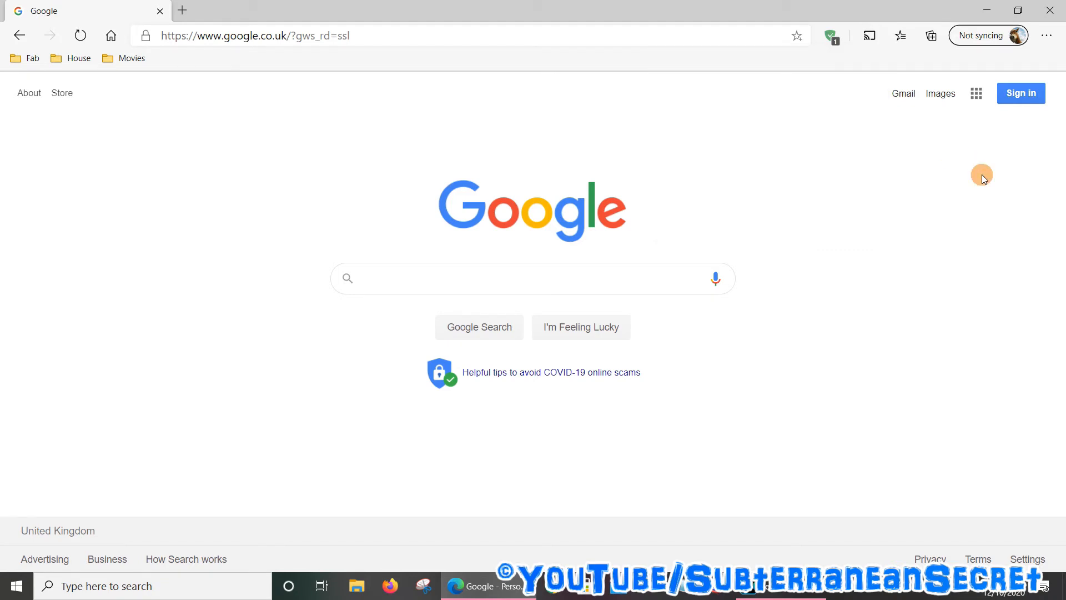